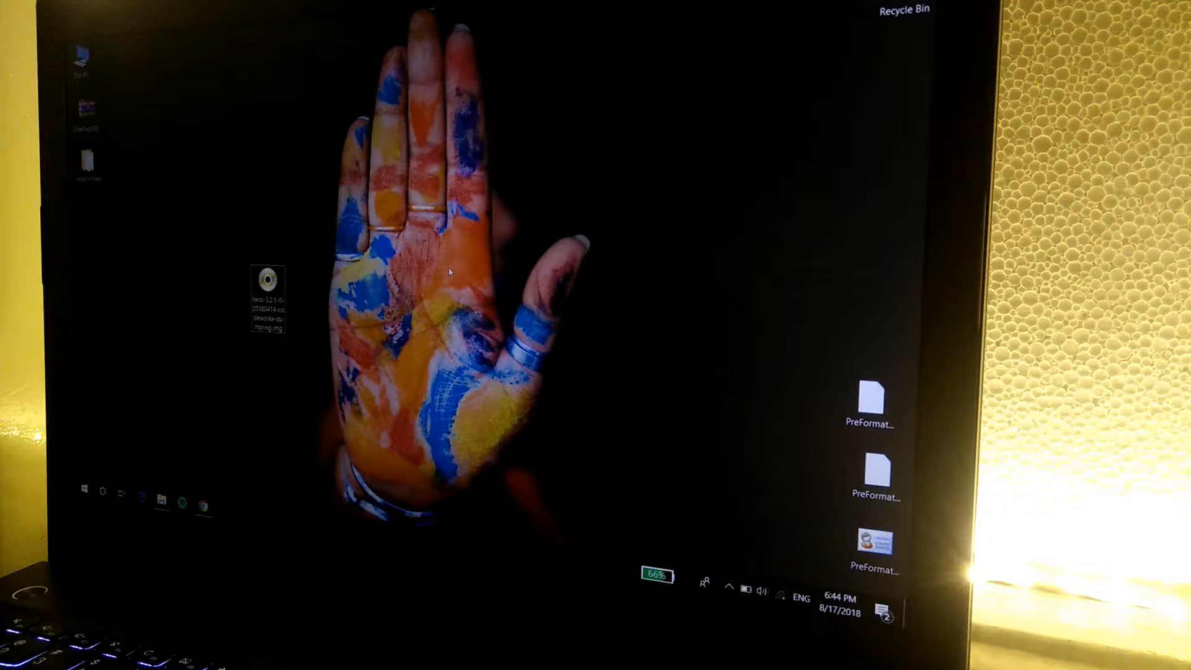
- Right-click an empty spot on the desktop to show its context menu
{"action": "right_click", "coordinate": [448, 274]}
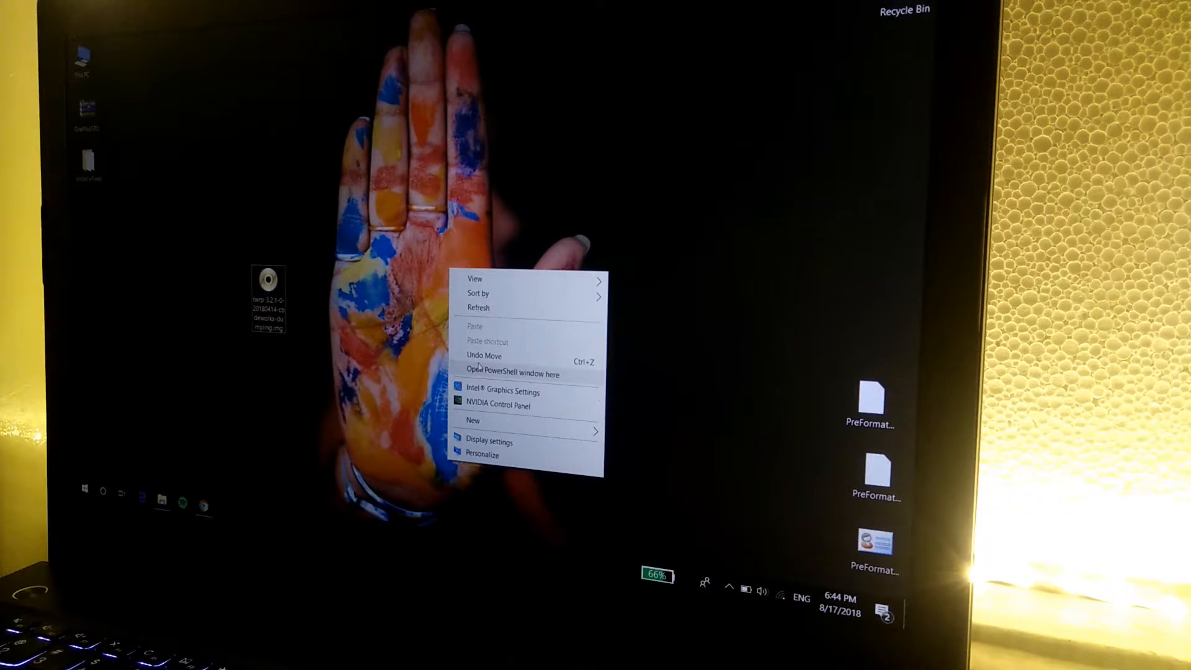
- Open a PowerShell window in the Desktop folder from the desktop context menu
{"action": "left_click", "coordinate": [511, 373]}
{"action": "type", "text": "fastboot flash recovery twrp-3.2.1-0-20180414-codeworkx-dumpling.img"}
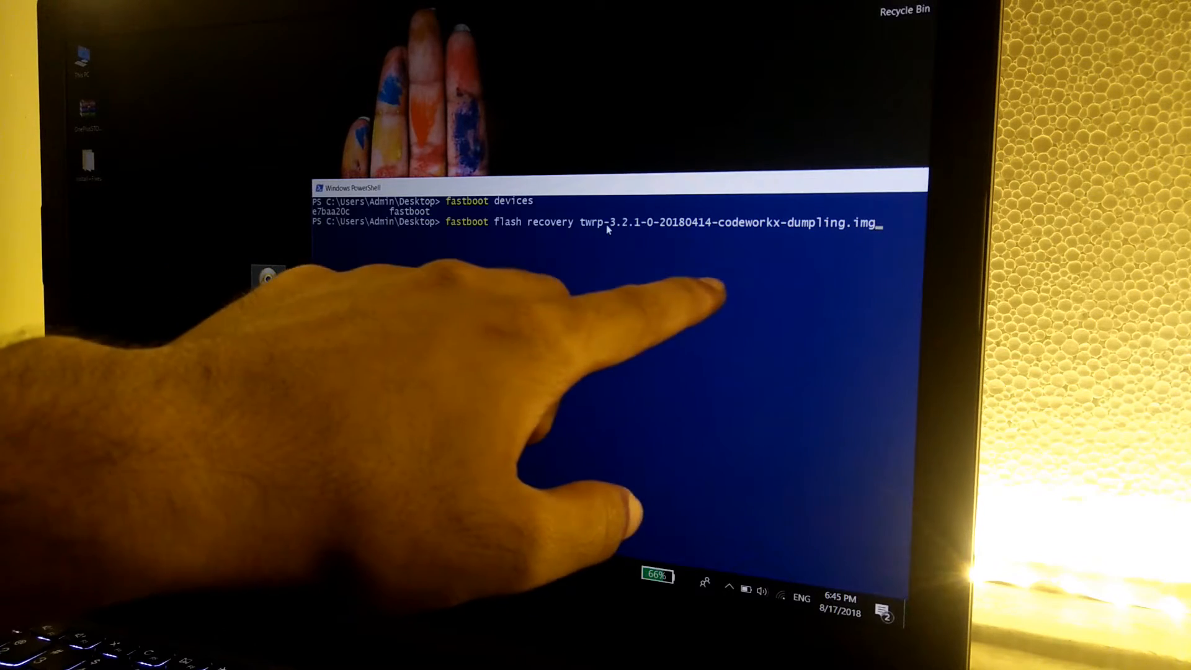